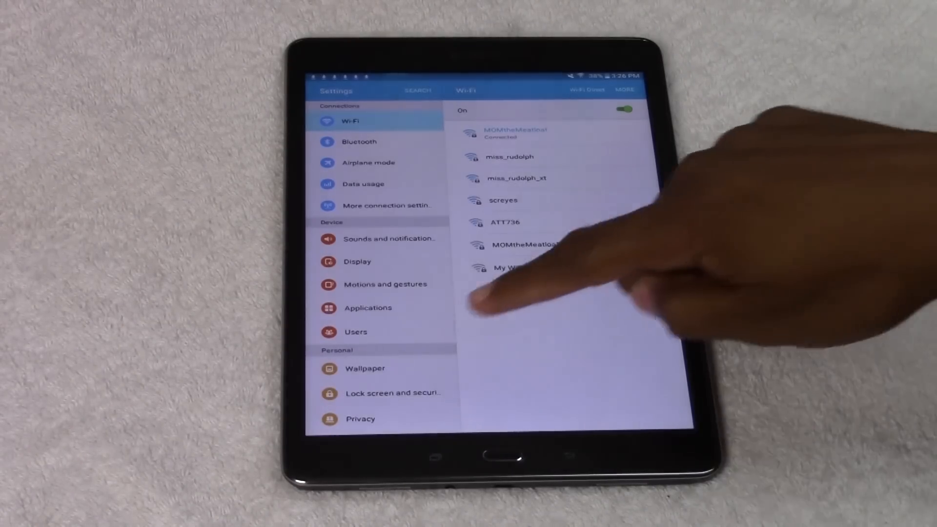
# Run Factory data reset from Backup and reset, confirming with Reset Device and Delete All.
pyautogui.scroll(-3)
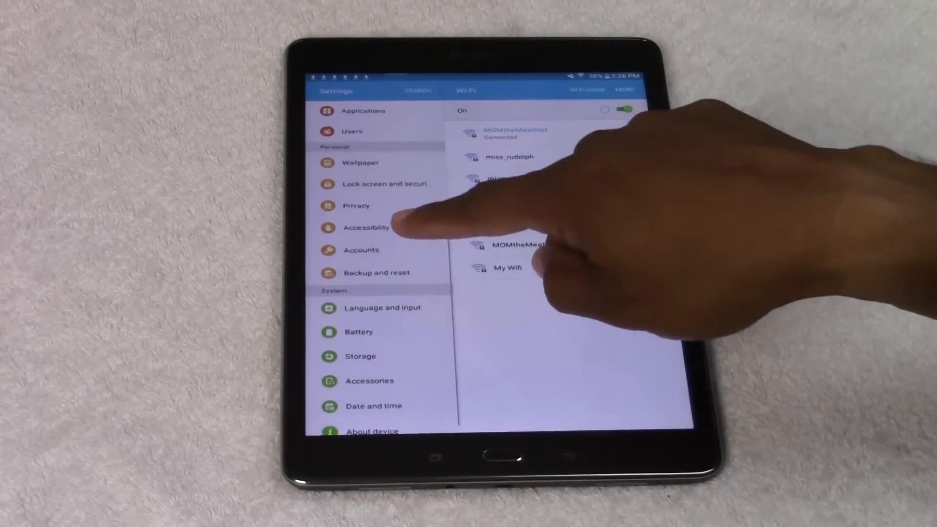
pyautogui.click(376, 273)
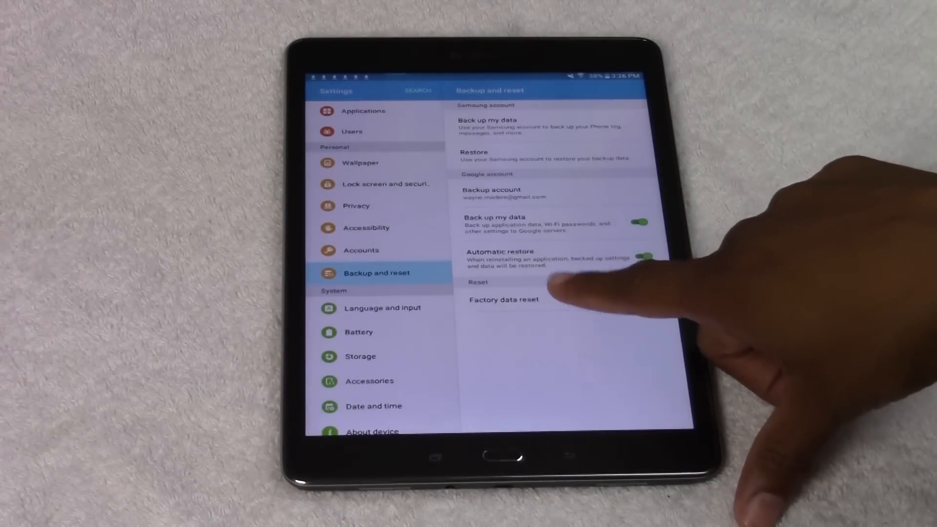
pyautogui.click(504, 300)
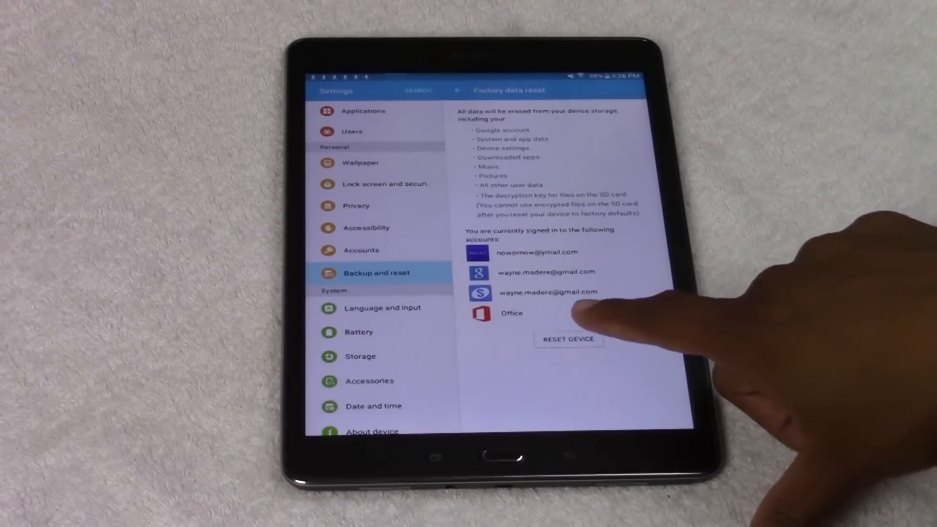
pyautogui.click(568, 338)
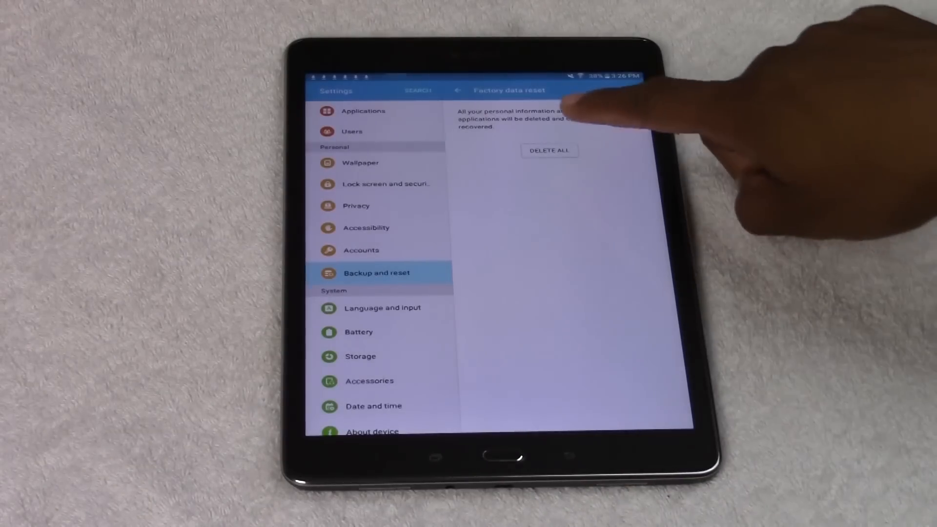
pyautogui.click(548, 150)
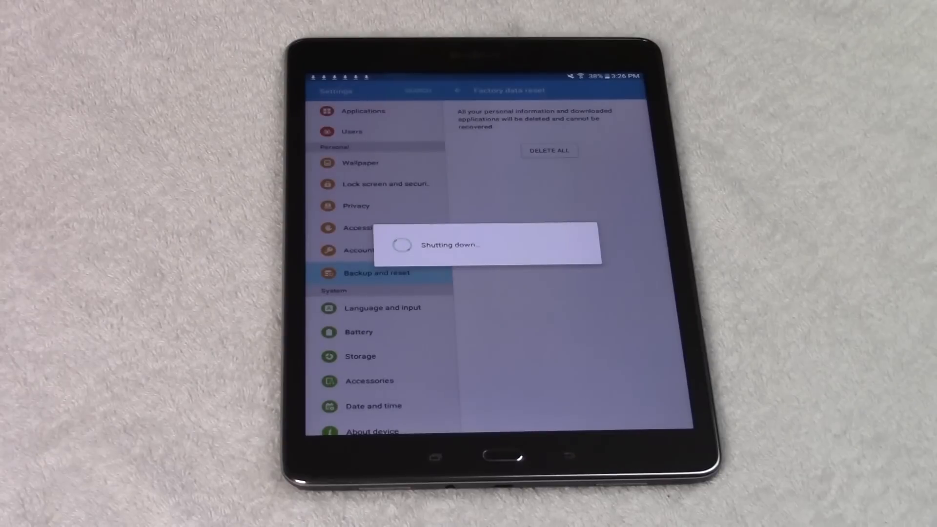